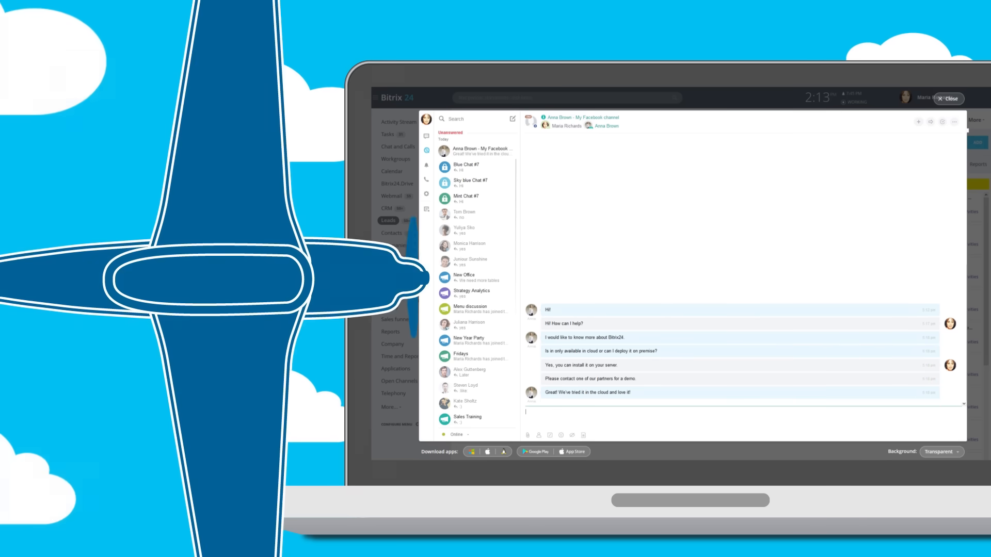
Step: Close the chat window to reveal the Deals kanban board
click(946, 99)
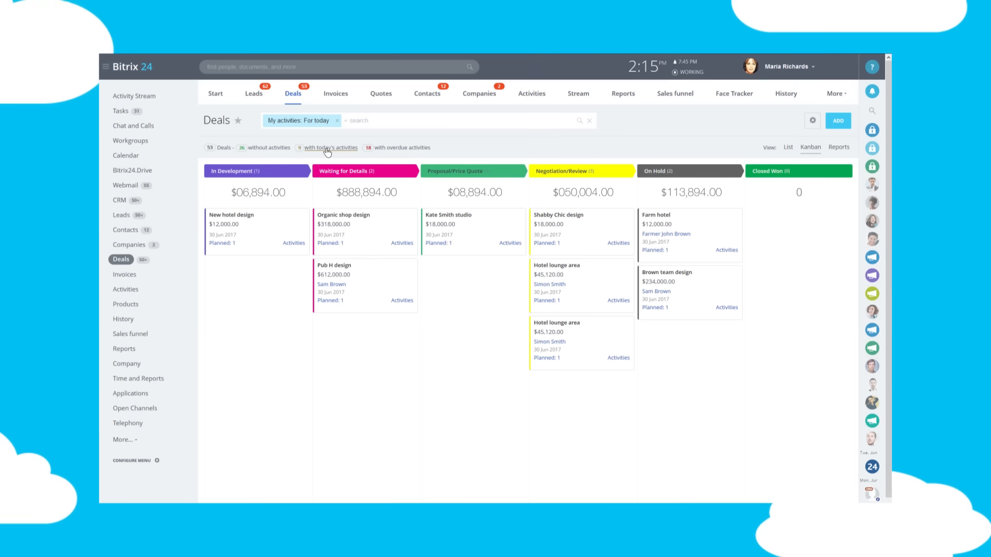
Step: Filter the Deals kanban to deals with overdue activities using the counter above the board
click(403, 148)
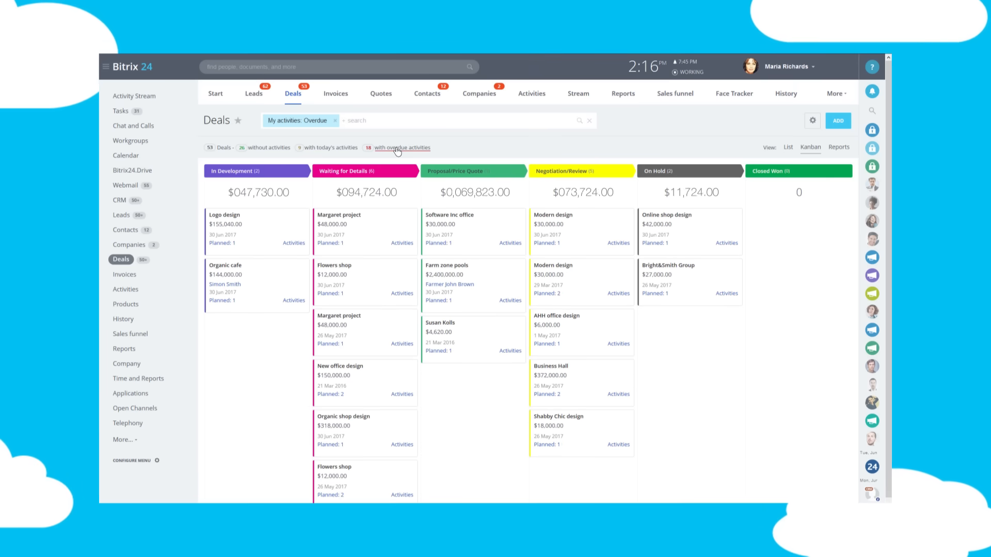
click(268, 148)
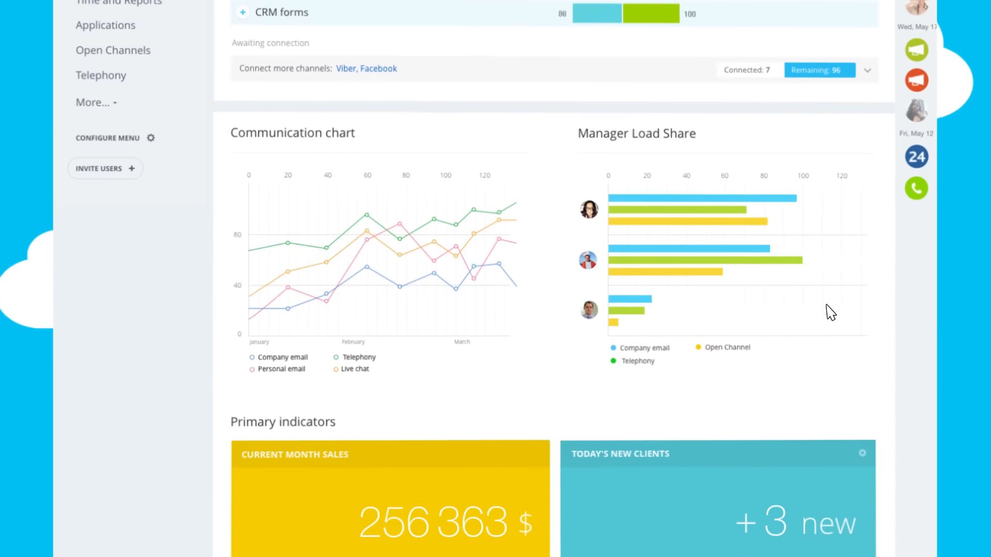
Step: Scroll the sales report dashboard down to product sales trends and per-manager sales totals
scroll(down, 3)
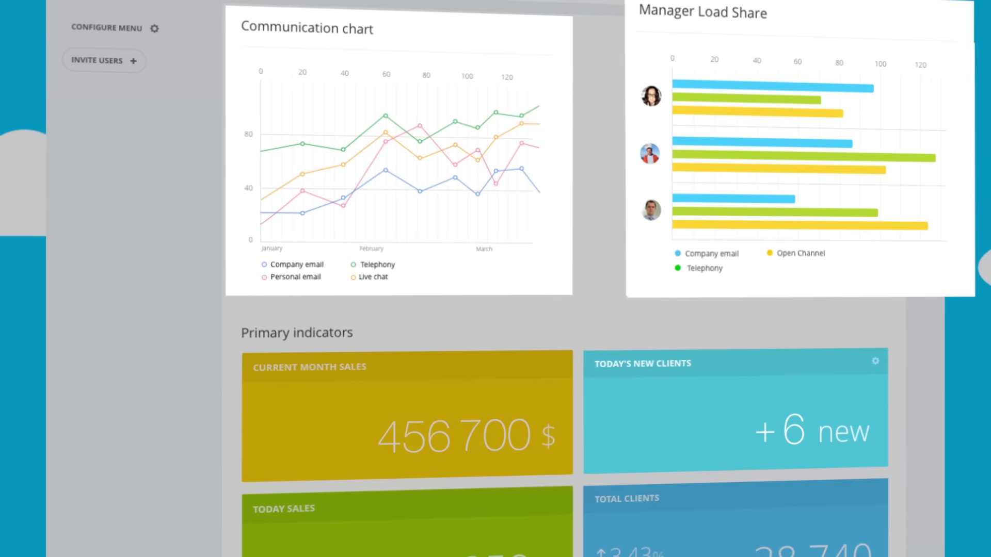
scroll(down, 3)
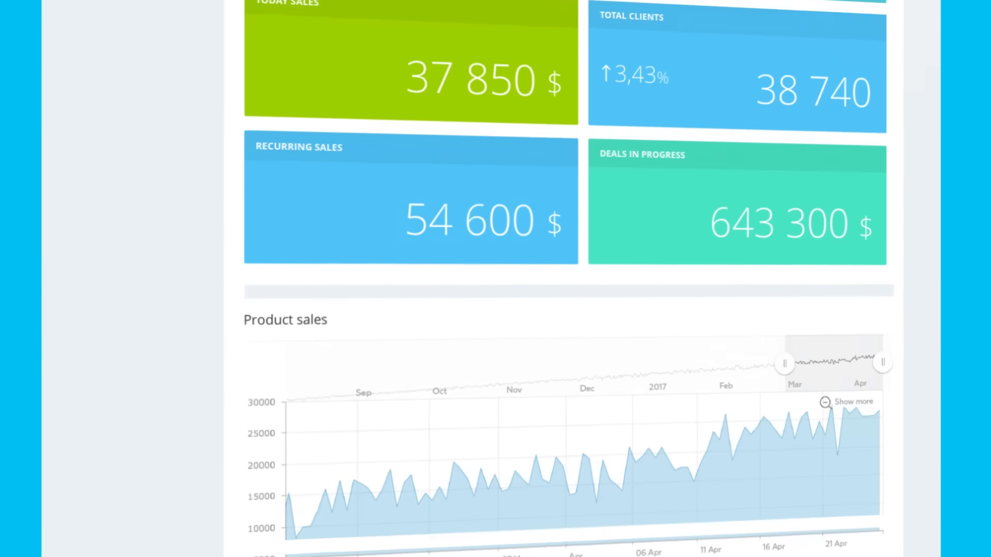
scroll(down, 3)
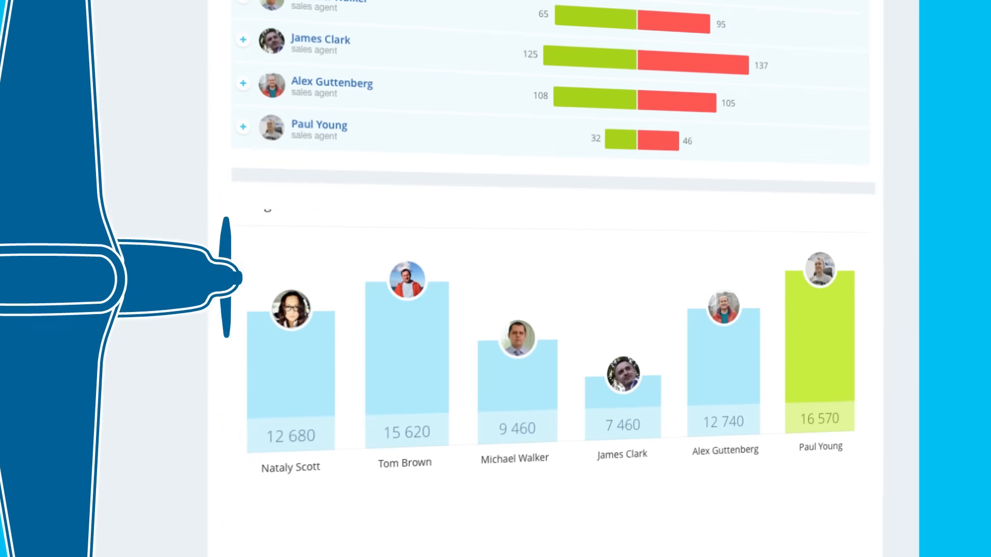